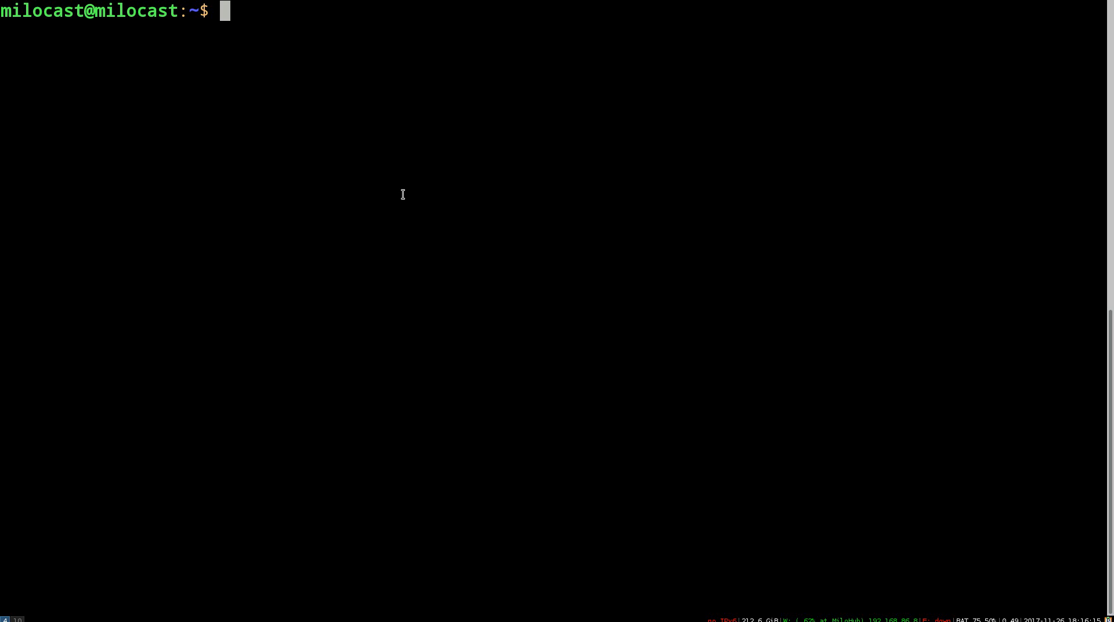
# - Check with cat that no .vimrc exists, then start editing hello.py in Vim
pyautogui.write('cat .vimrc')
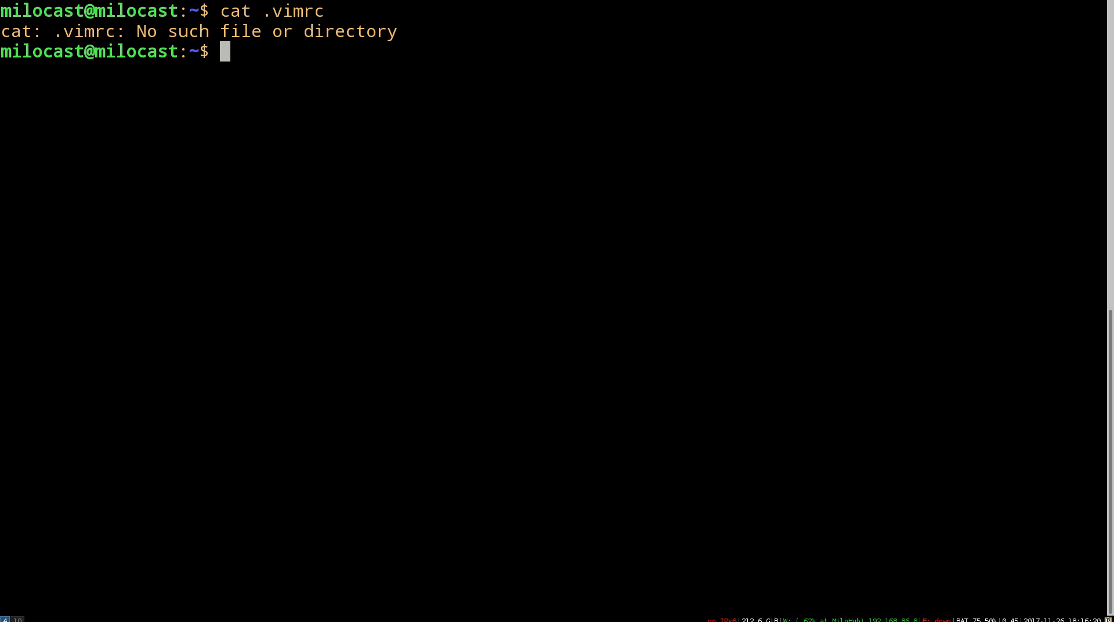
pyautogui.write('vim hello.py')
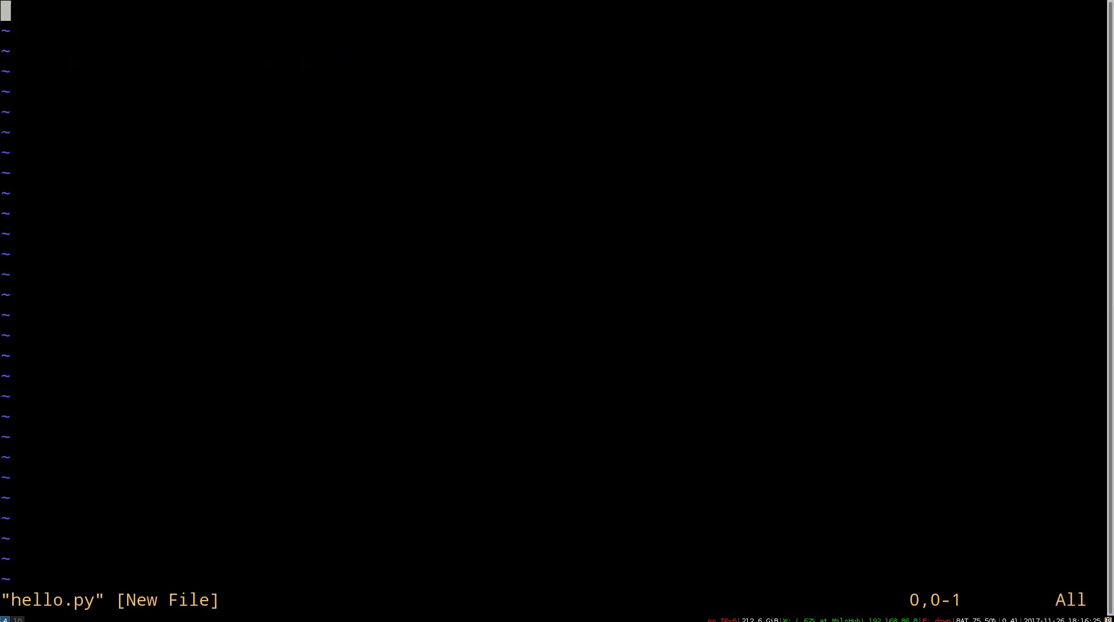
# - Write hello.py with a shebang, a hello function printing "hello", and a call to it
pyautogui.write('#!/usr/bin/env python')
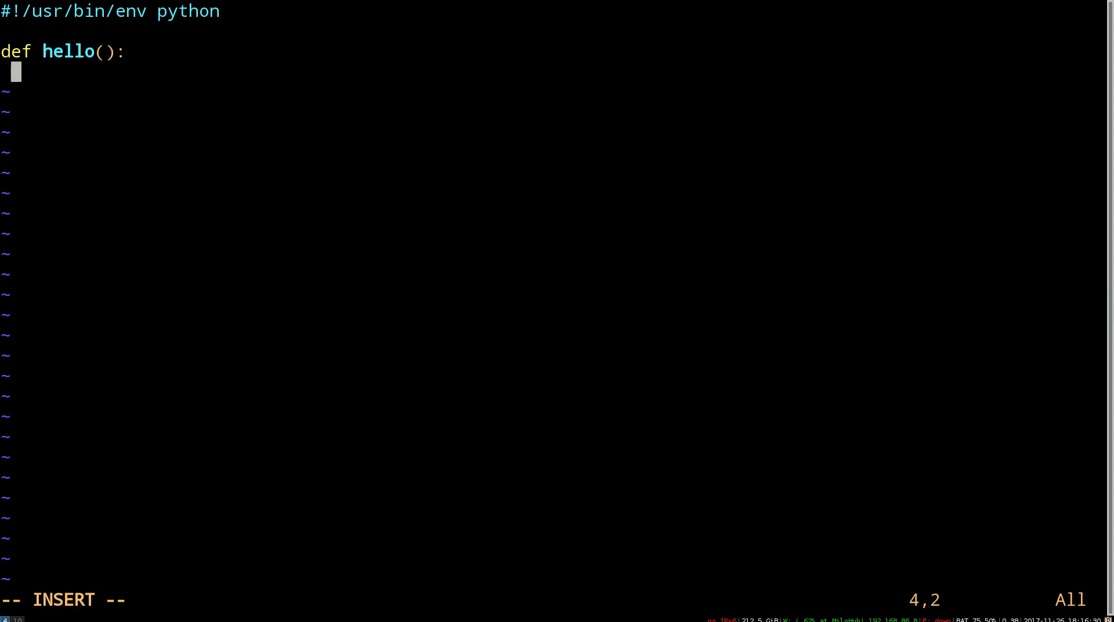
pyautogui.write('print "hello"')
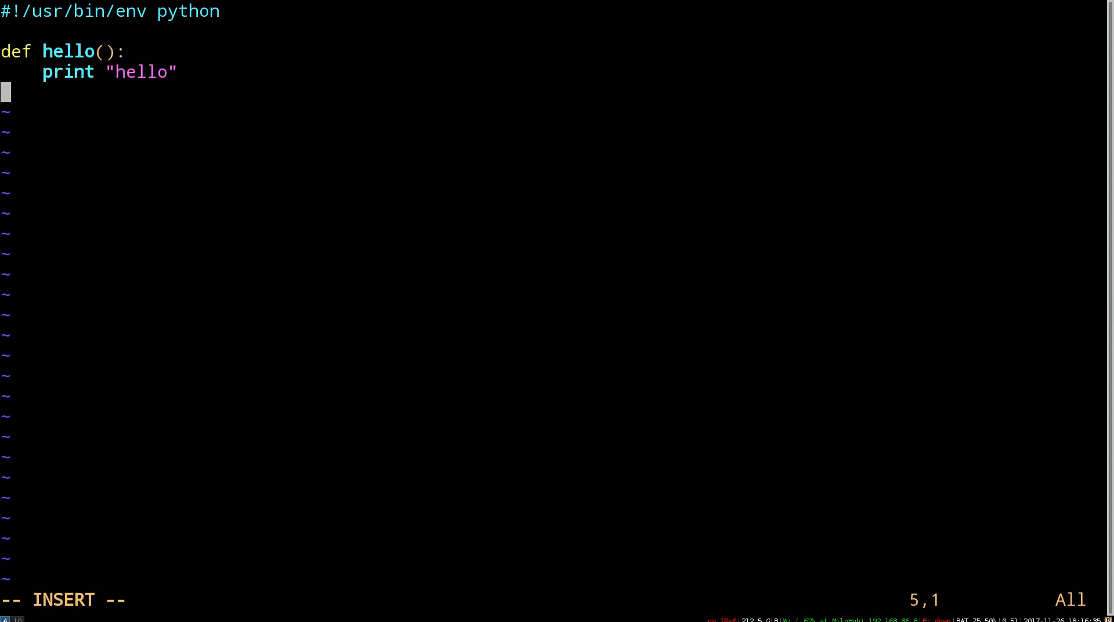
pyautogui.write('hello(')
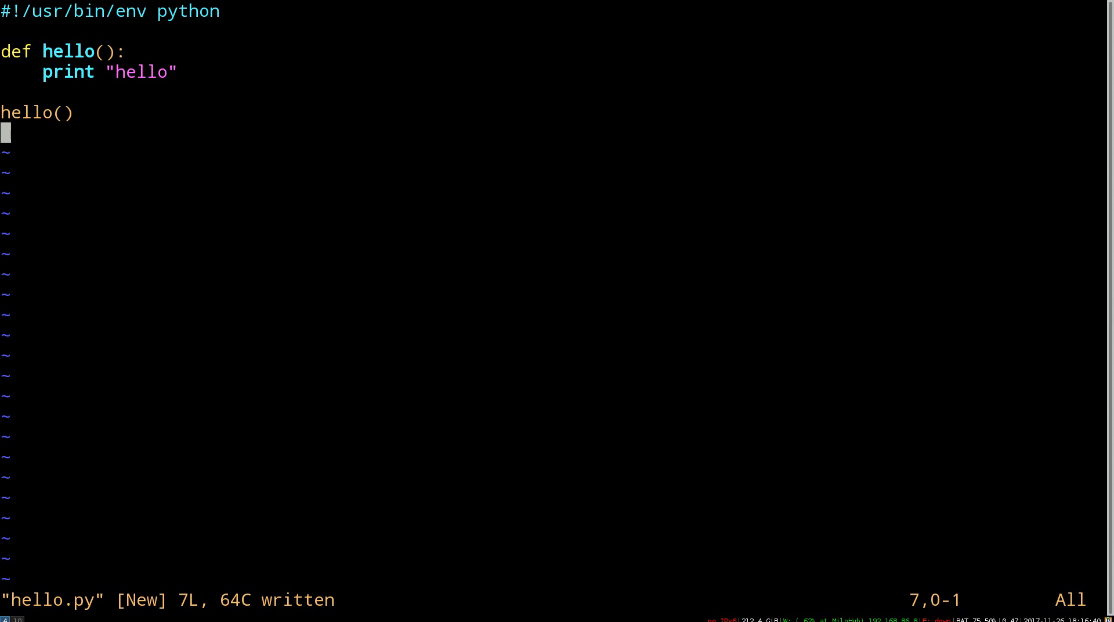
# - Try :set nu and a colorscheme command interactively before quitting
pyautogui.write(':set nu')
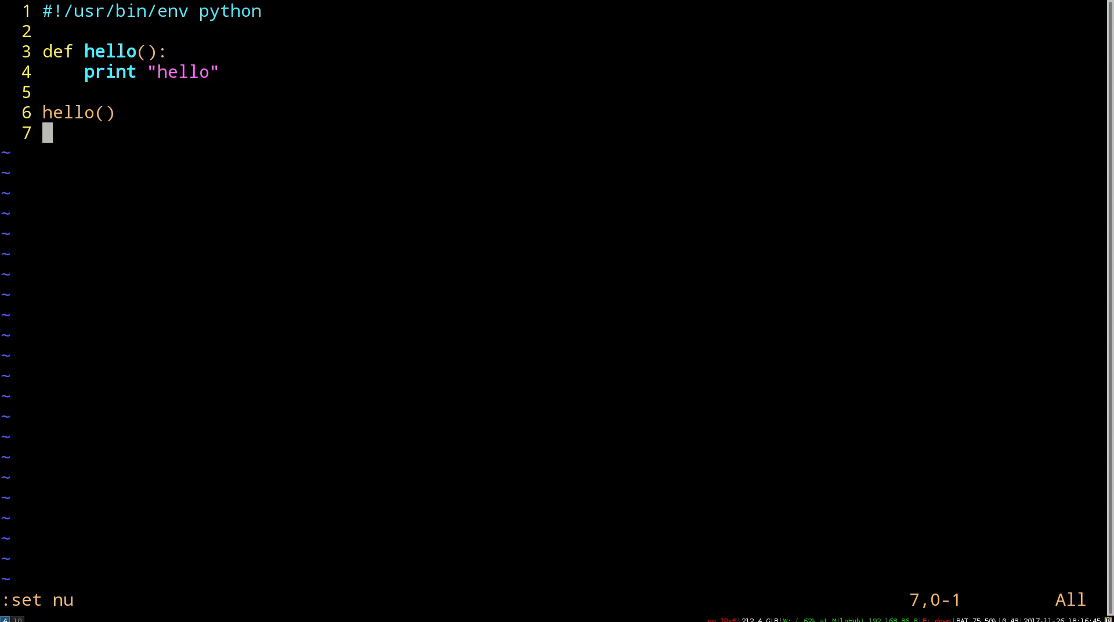
pyautogui.write('color')
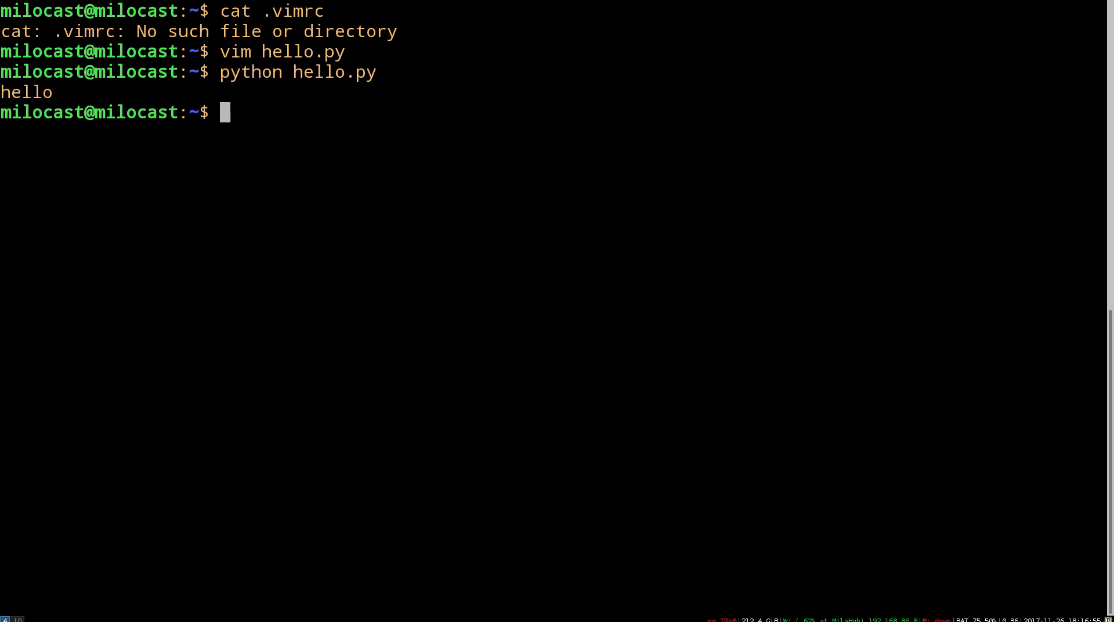
# - Reopen hello.py in Vim, quit, and begin editing a new .vimrc
pyautogui.write('vim')
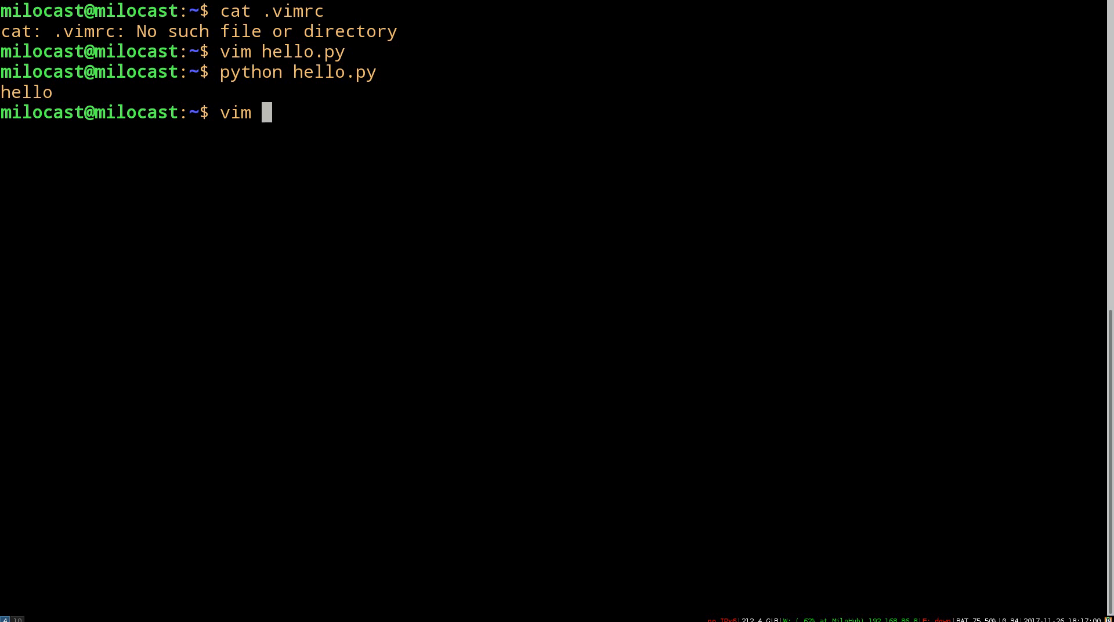
pyautogui.write('hello.py')
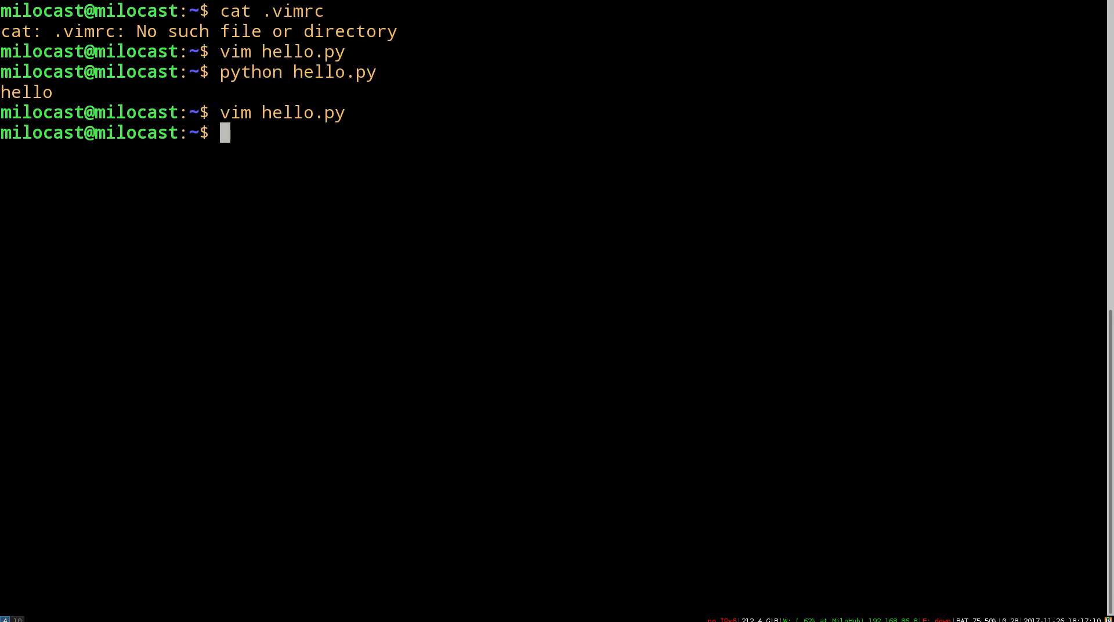
pyautogui.write('vim')
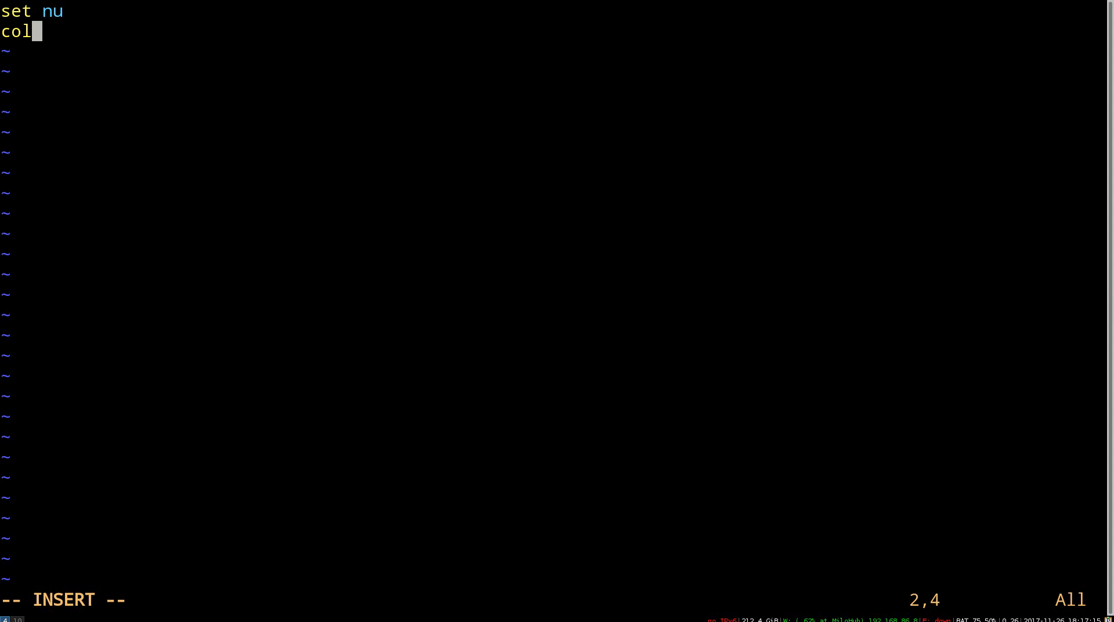
# - Put set nu and colorscheme slate in .vimrc, save and source it to see the effect
pyautogui.write('orscheme slate')
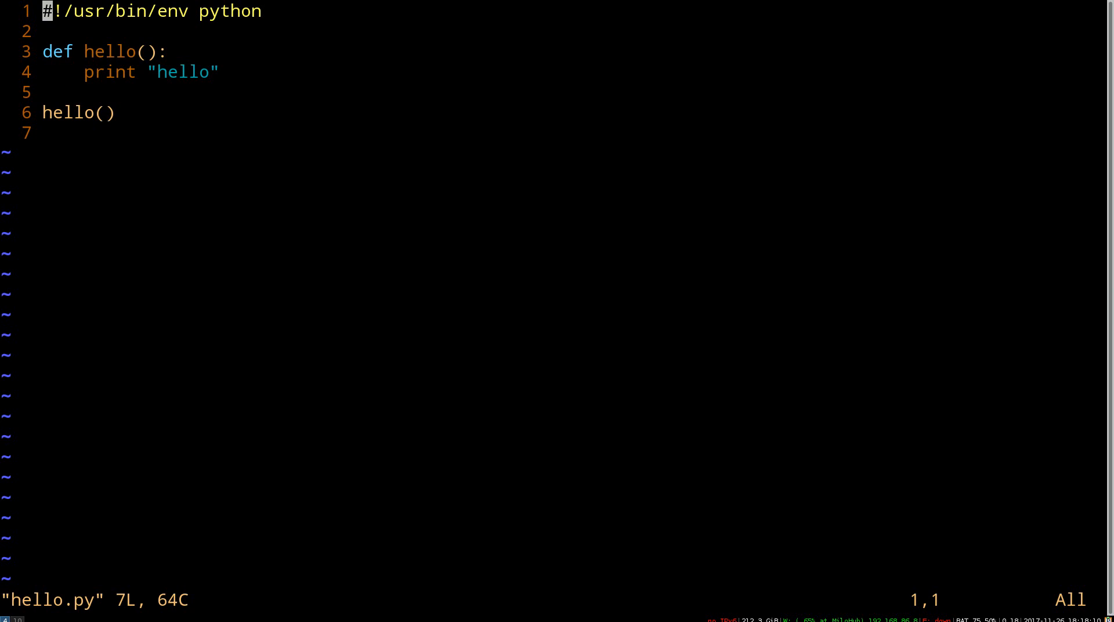
pyautogui.write(':sou')
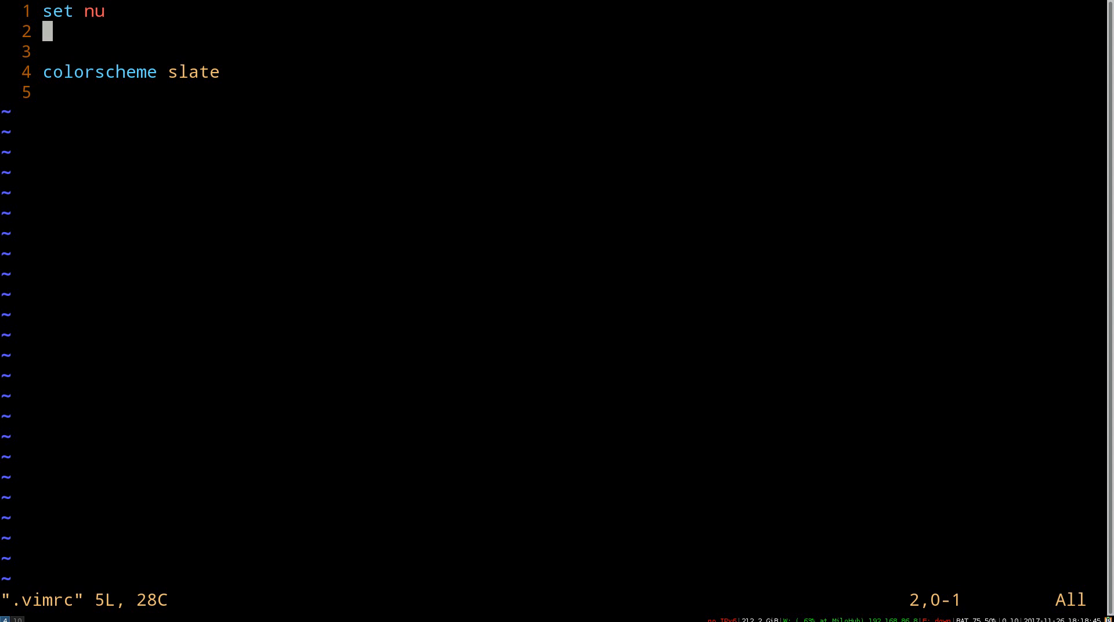
# - Map F2 to :bprev and F3 to :bnext in .vimrc, sourcing the config to apply them
pyautogui.write('map <F2> :bprev<CR>')
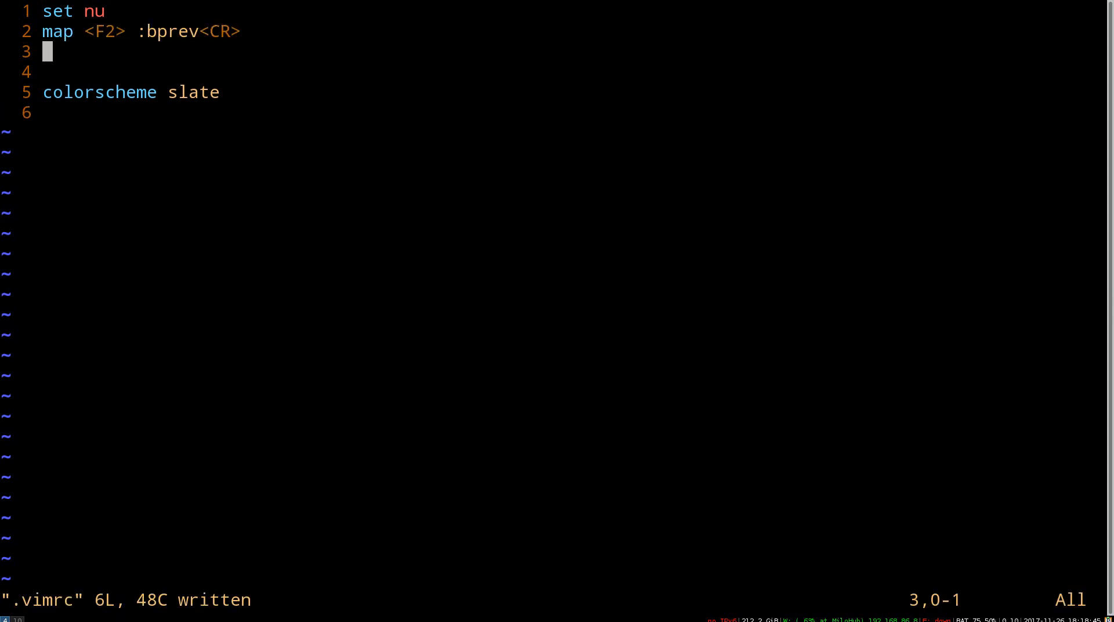
pyautogui.write(':source .vimrc')
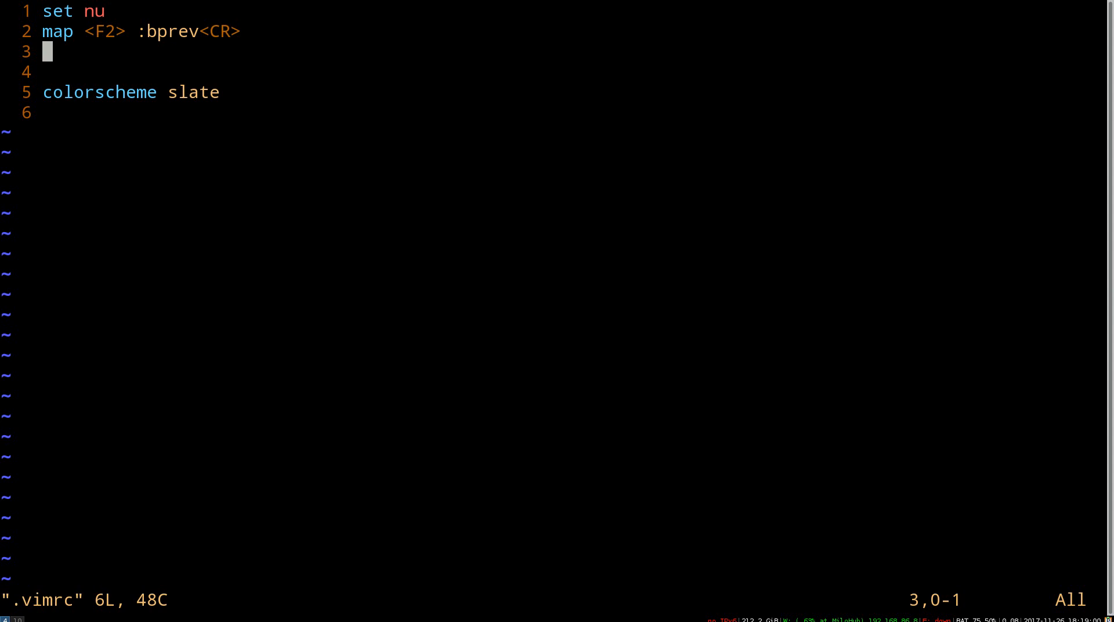
pyautogui.write('map <F3> :bnext<CR>')
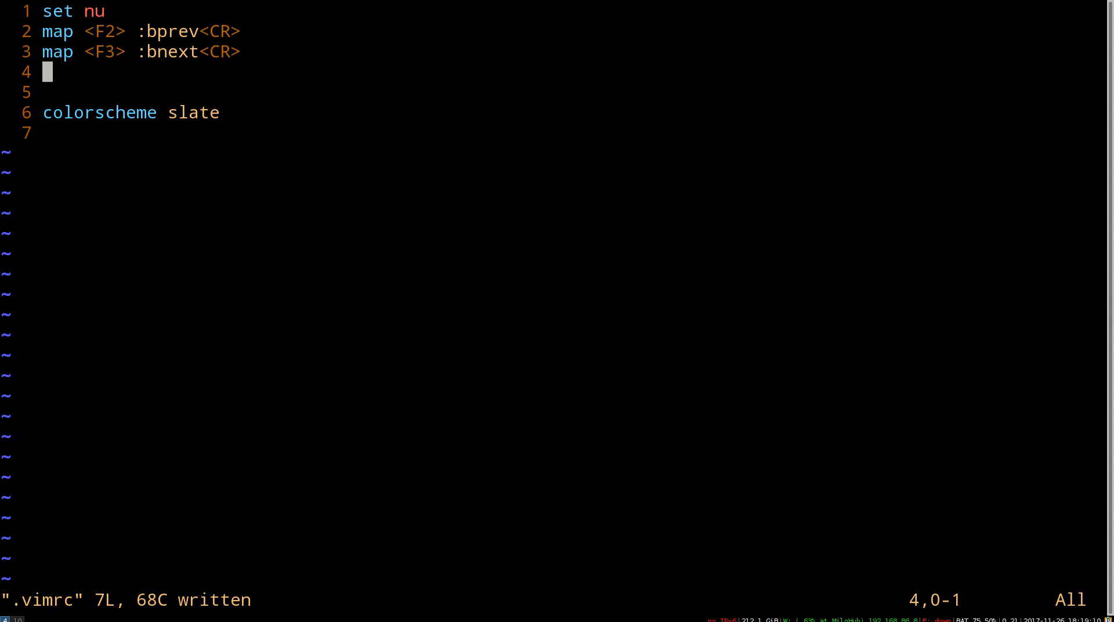
# - Map F5 to :source ~/.vimrc and re-source the config
pyautogui.write('map <F')
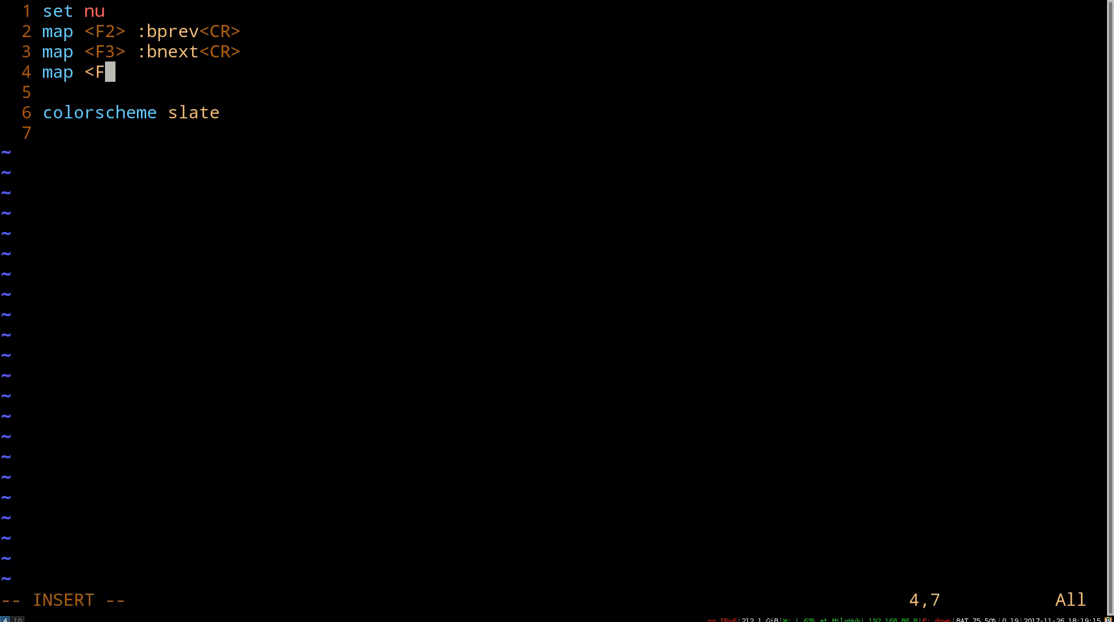
pyautogui.write('5> :source ~/.vimrc<CR>')
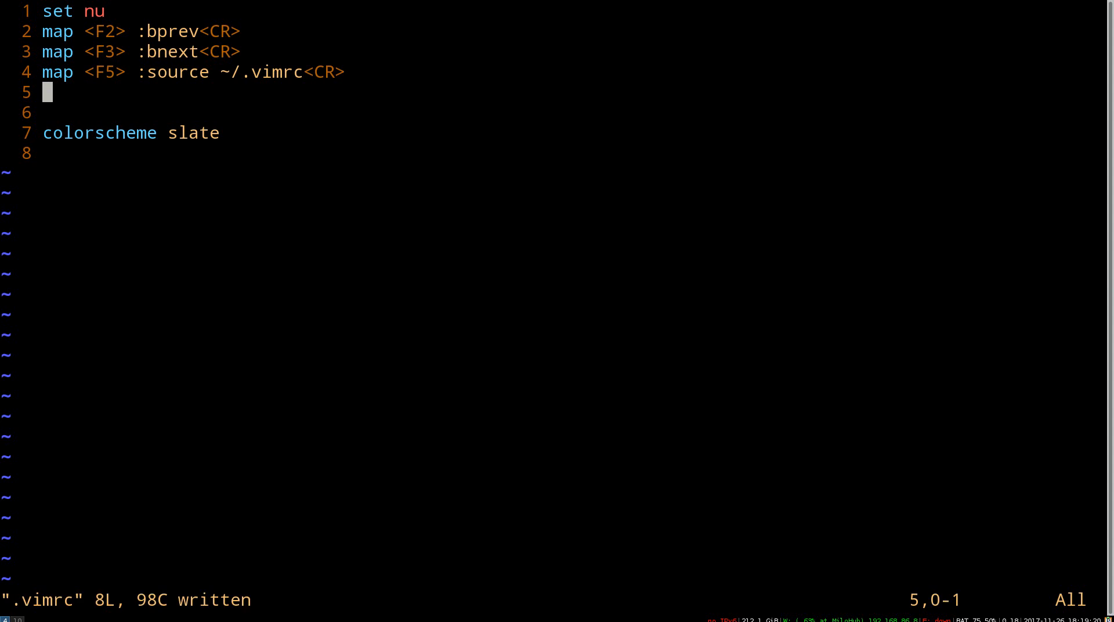
pyautogui.write(':source .vim')
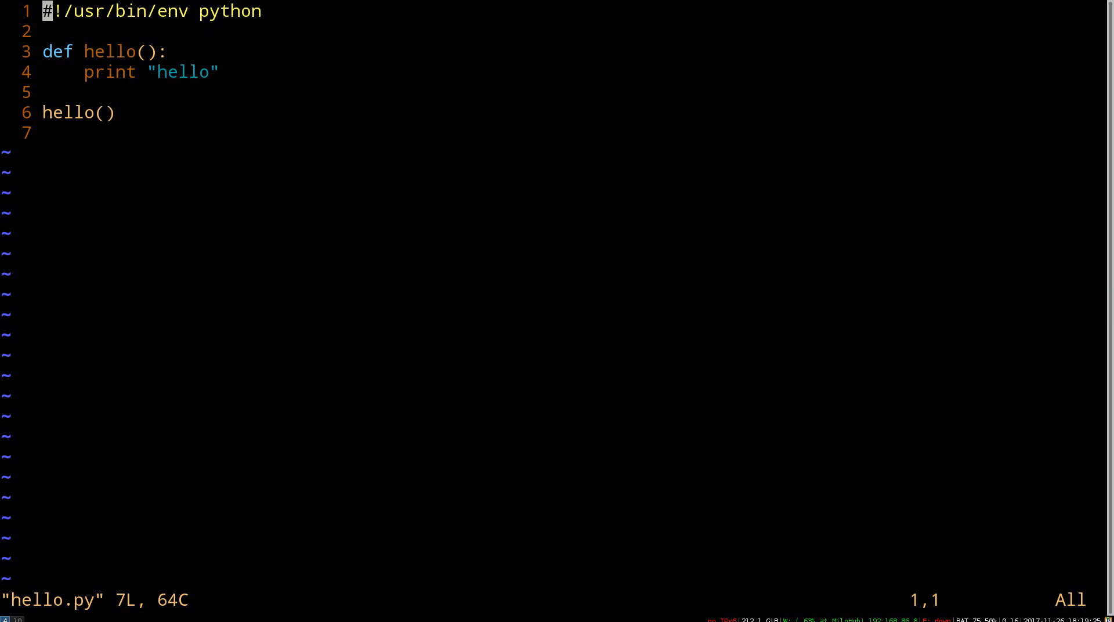
# - Search /he in hello.py, then add set hlsearch to .vimrc
pyautogui.write('/he')
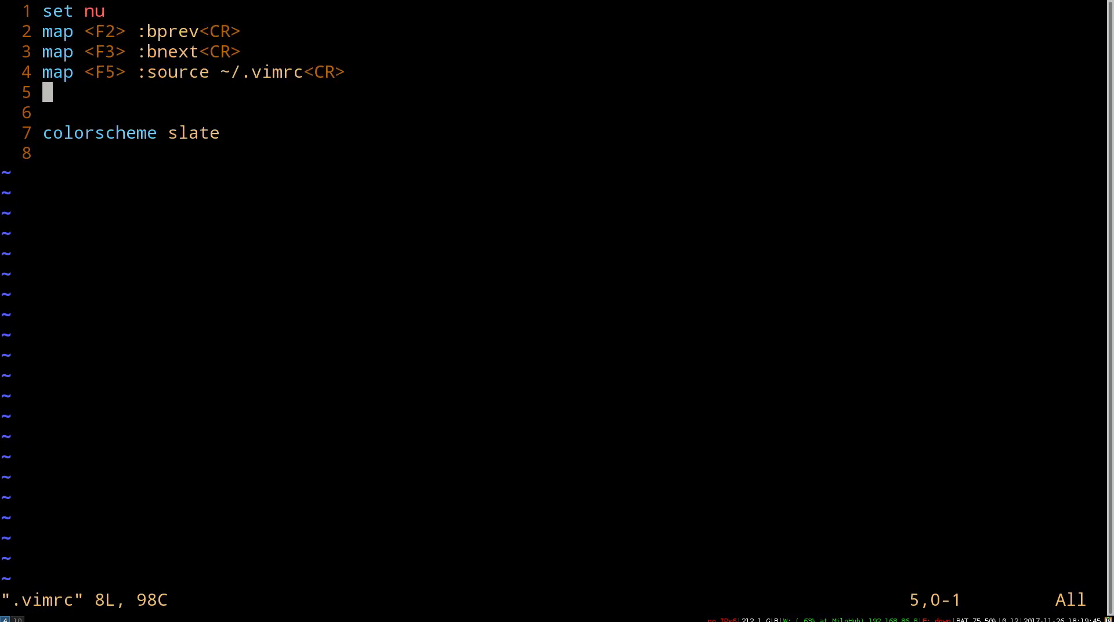
pyautogui.write('set hlsearch')
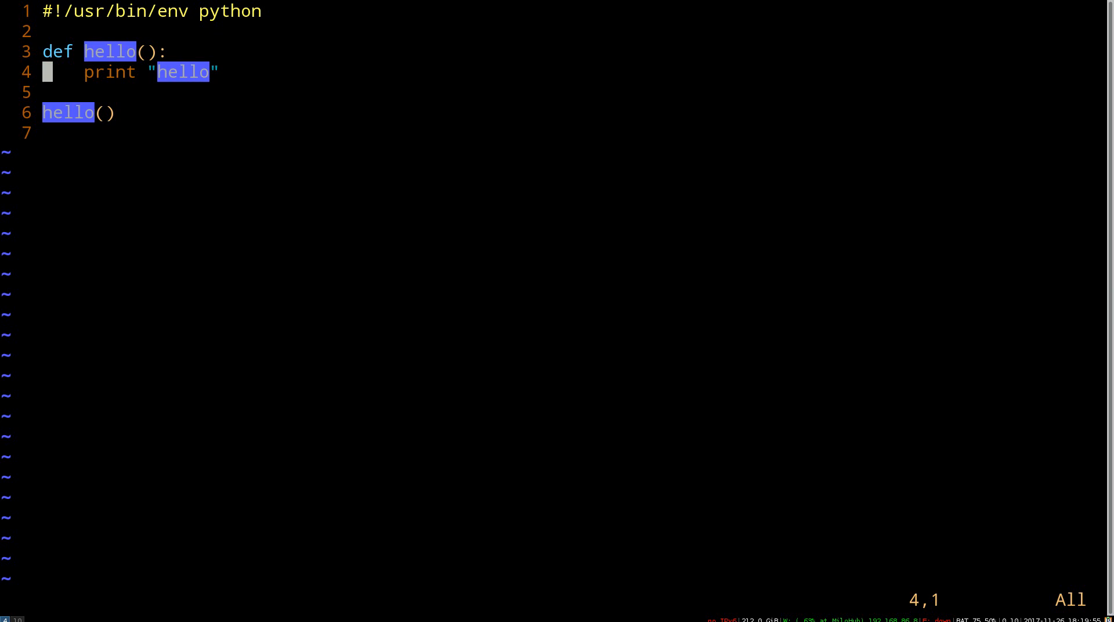
# - Search the nonsense pattern /aoe to clear the highlighted hello matches
pyautogui.write('/aoe')
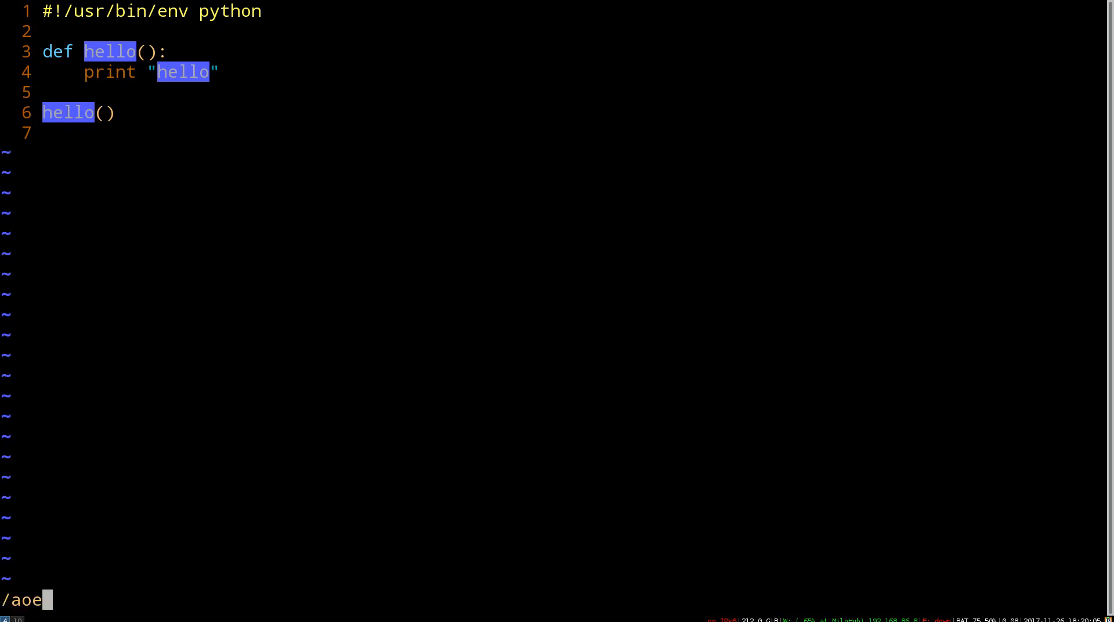
pyautogui.press('Return')
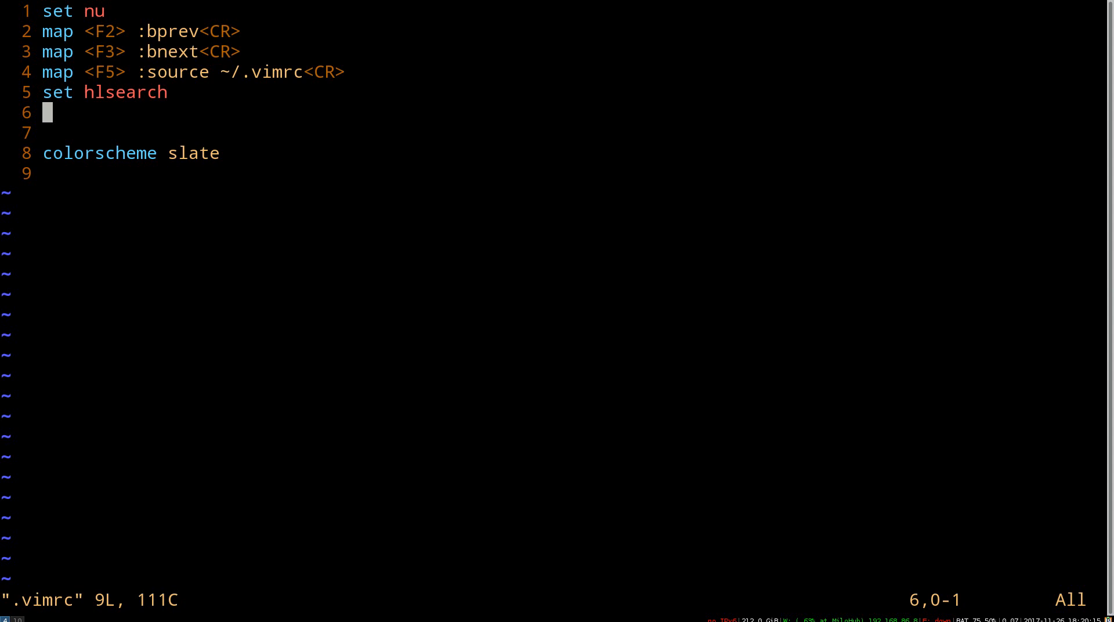
# - Add a comment explaining that Ctrl-l redraws the screen and removes highlighting
pyautogui.write('" <Ctrl-l> redraw')
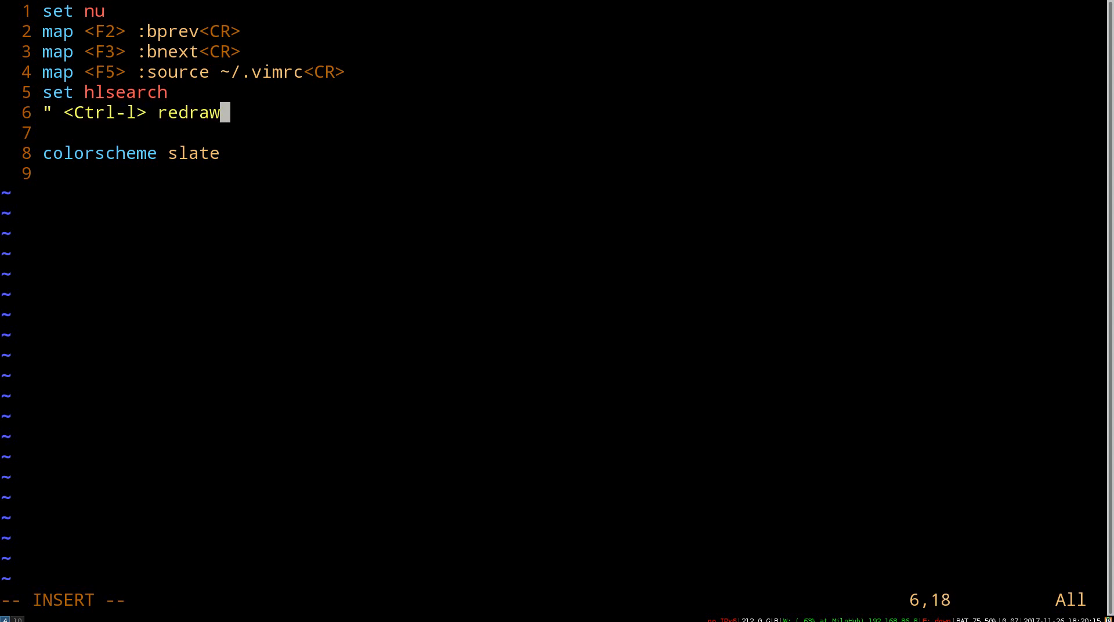
pyautogui.write('s the screen and removes any searc')
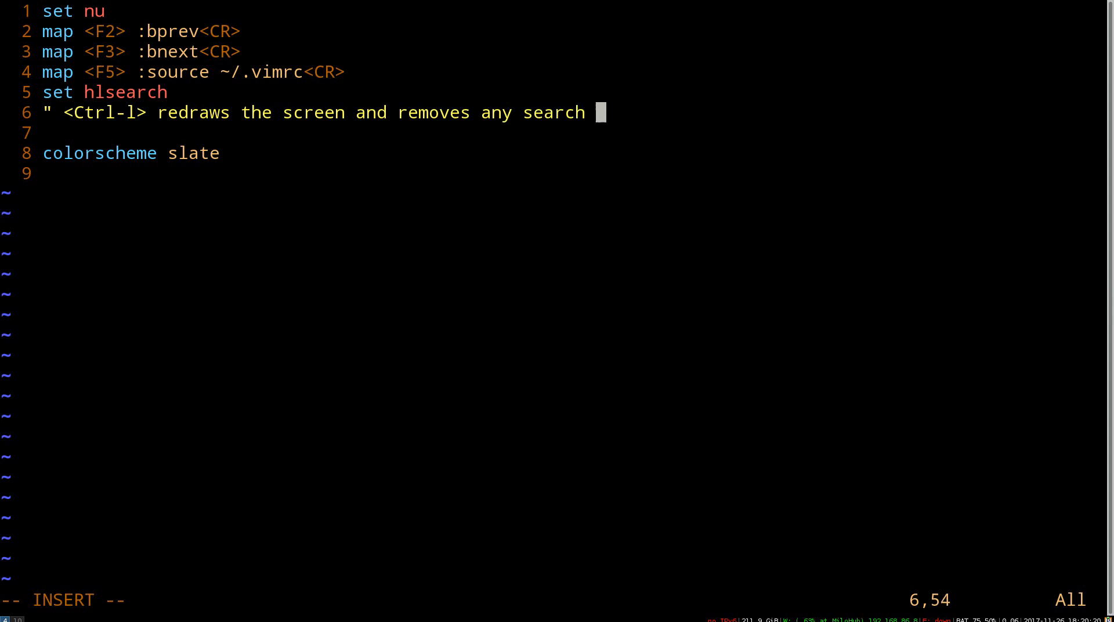
pyautogui.write('highlighting.')
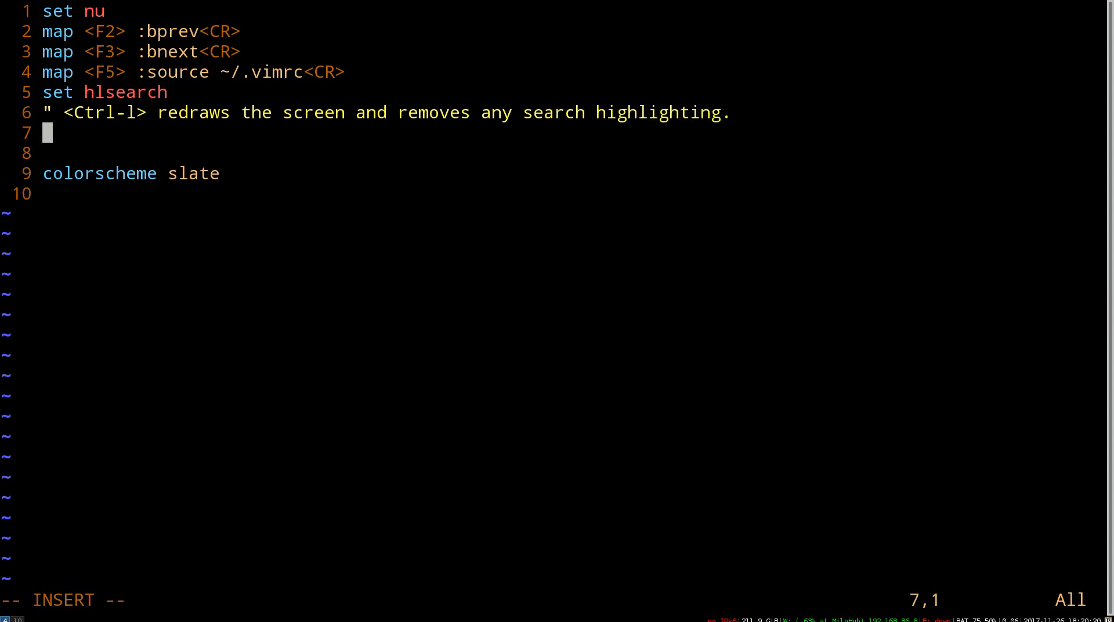
# - Add nnoremap <silent> <C-l> :nohl<CR><C-l>, save, and return to the shell
pyautogui.write('nnoremap <sil')
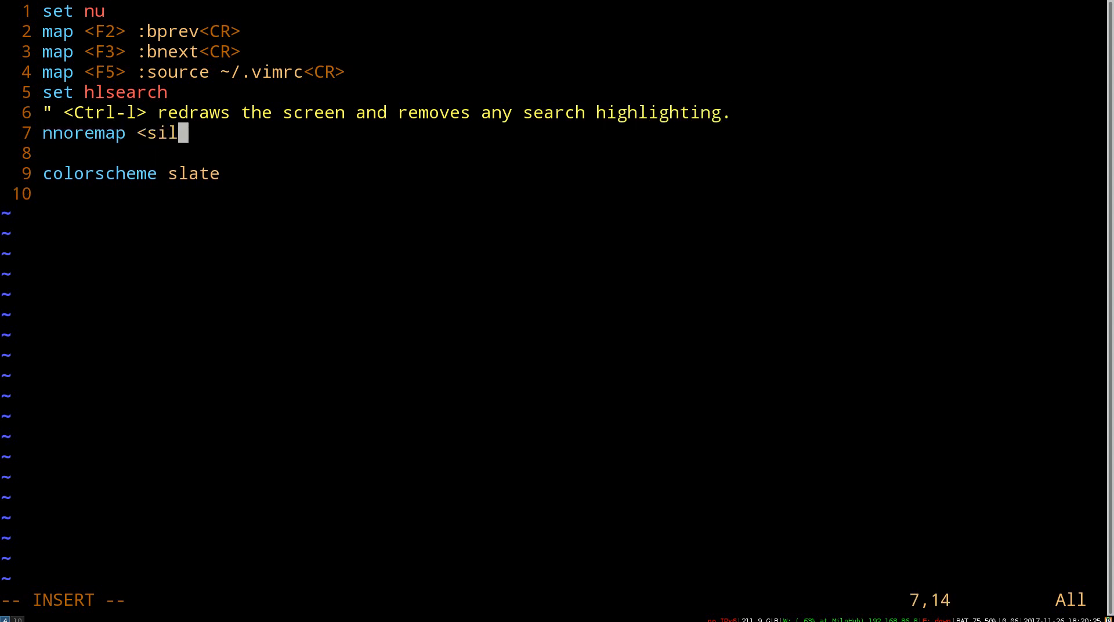
pyautogui.write('ent> <C-l> :nohl<CR')
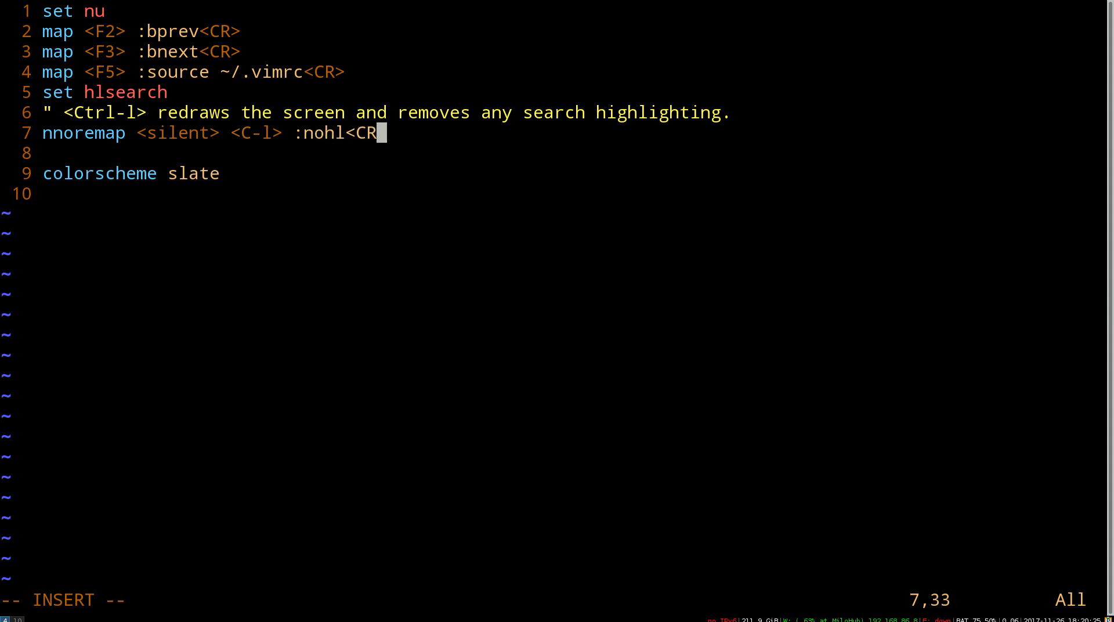
pyautogui.press('Escape')
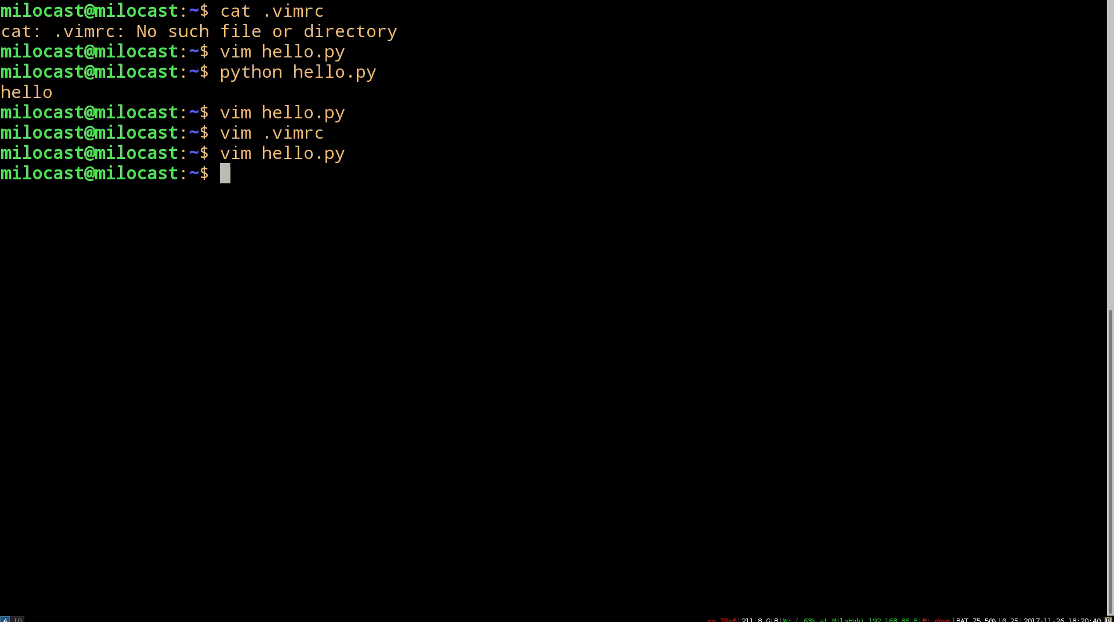
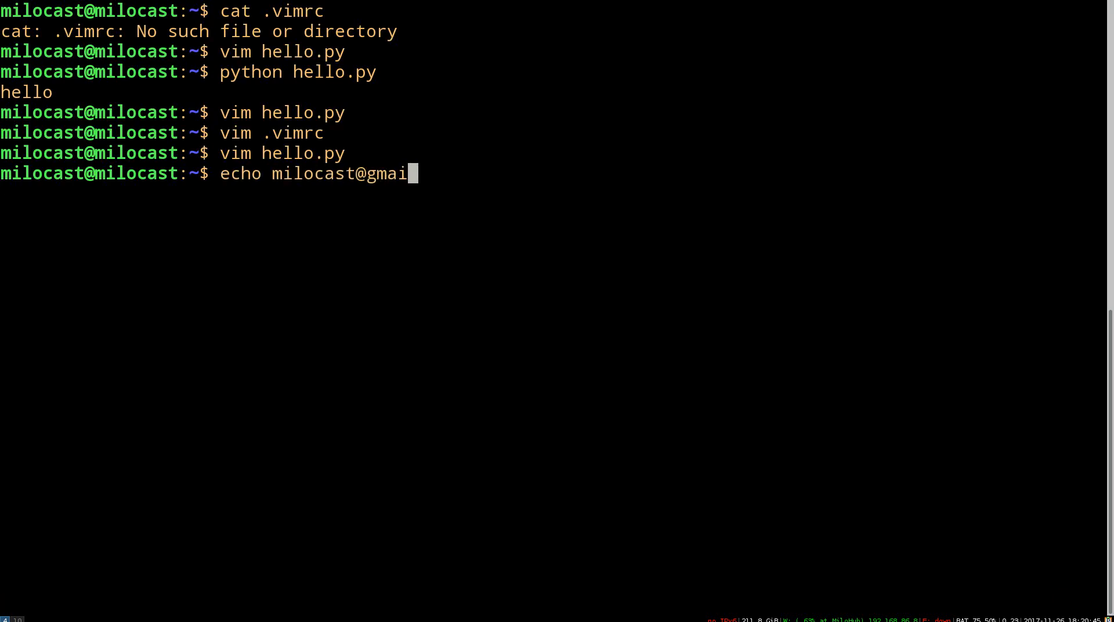